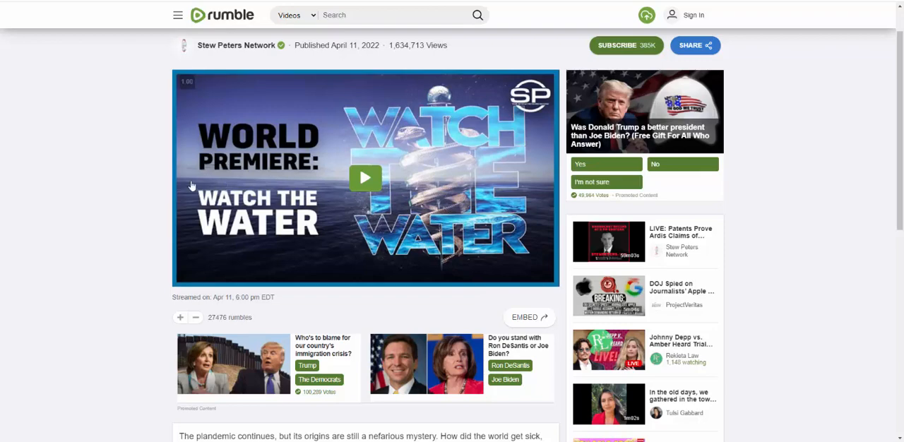
mouse_move(115, 169)
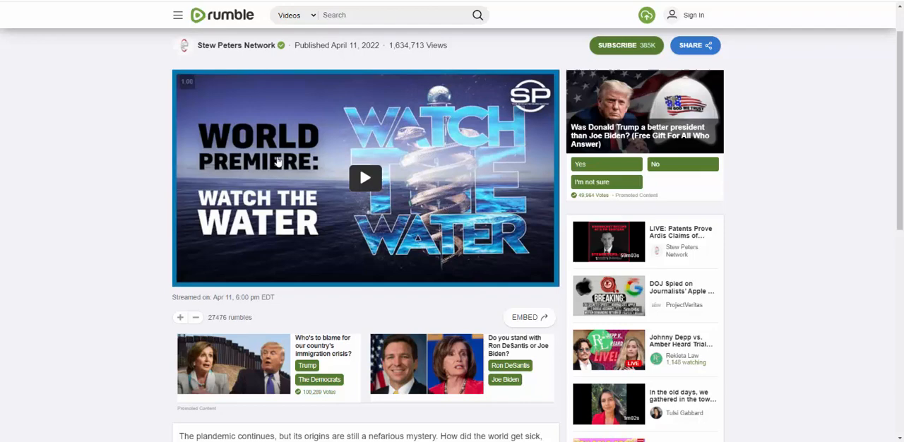
mouse_move(347, 136)
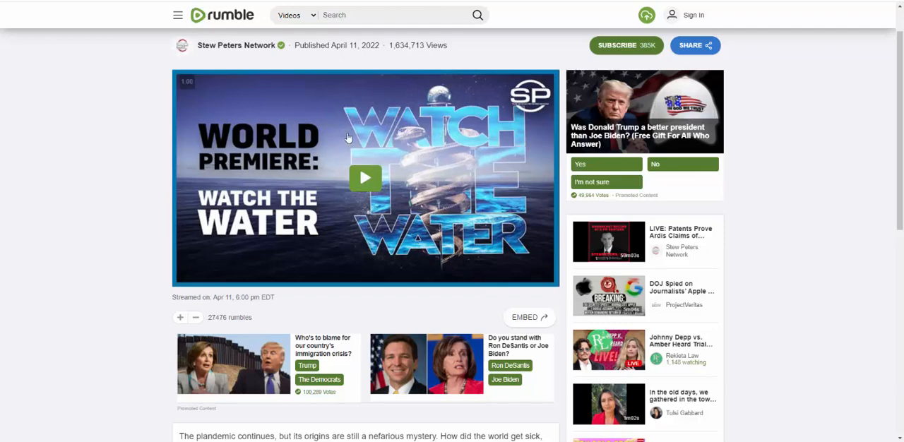
mouse_move(181, 243)
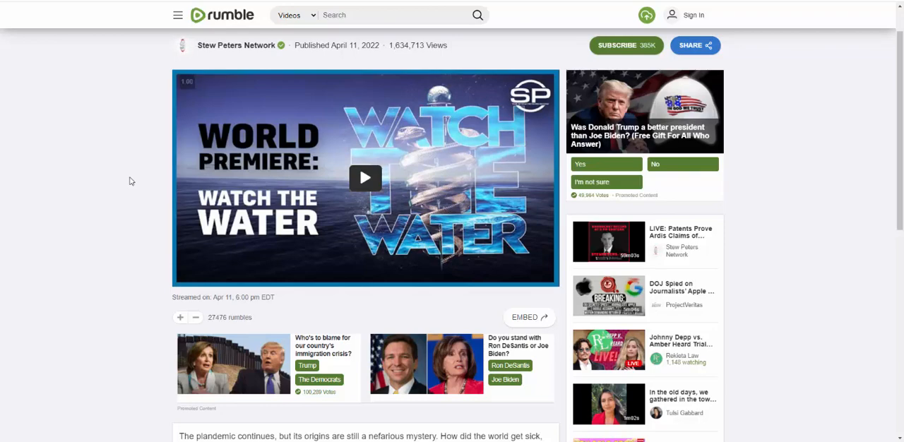
mouse_move(176, 175)
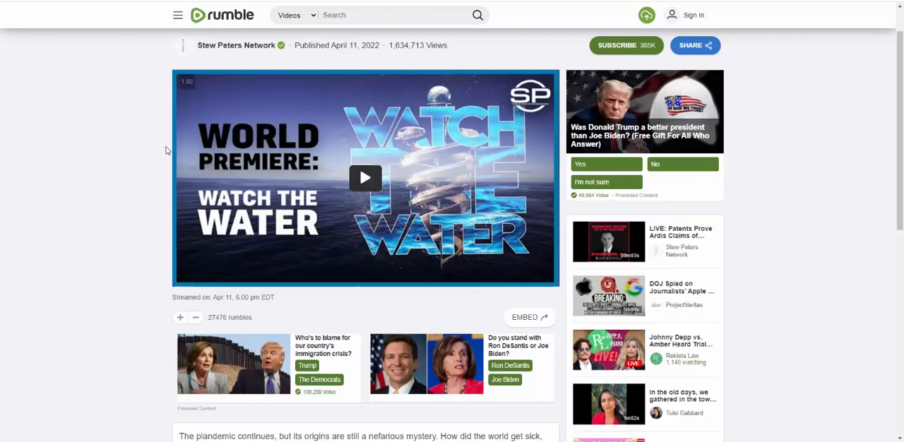
mouse_move(130, 128)
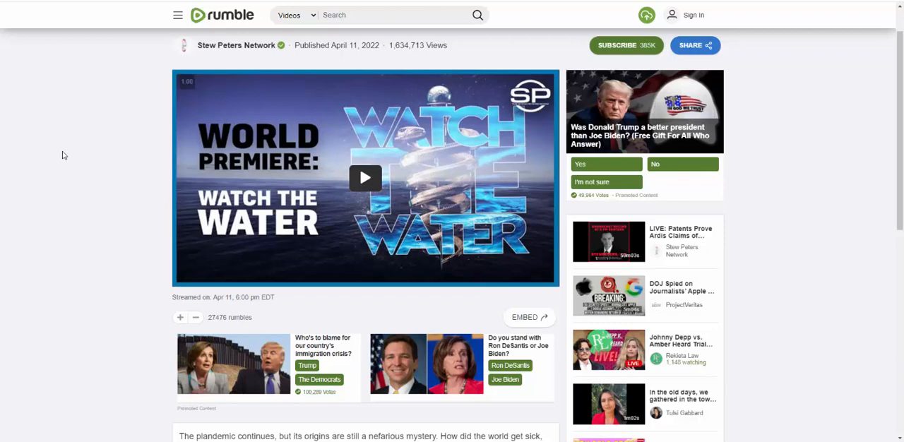
mouse_move(69, 153)
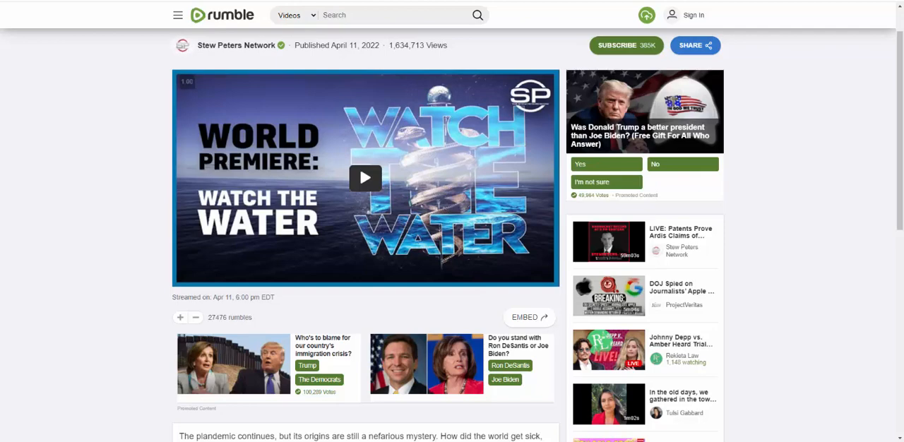
- Search Google for terrain theory and virus, then select the word terrain in the query
type("virus")
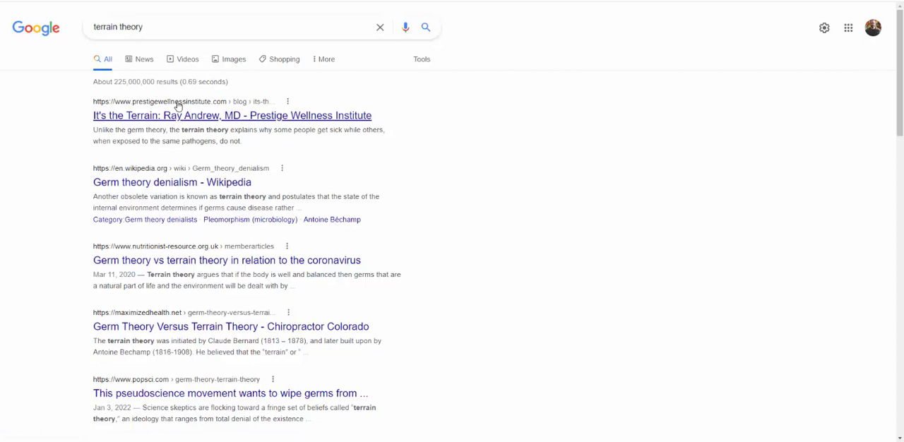
mouse_move(189, 33)
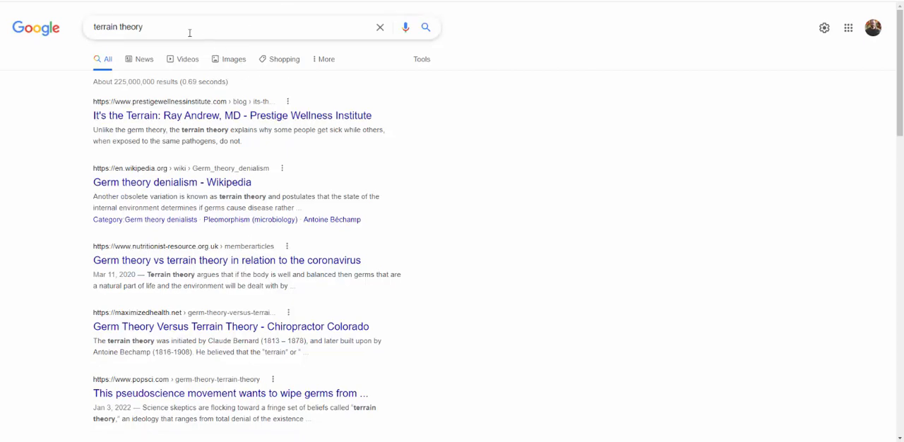
mouse_move(105, 26)
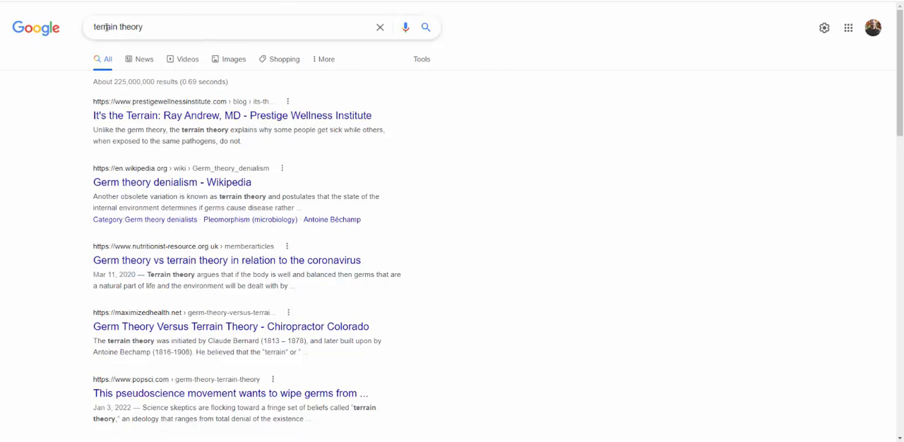
double_click(117, 26)
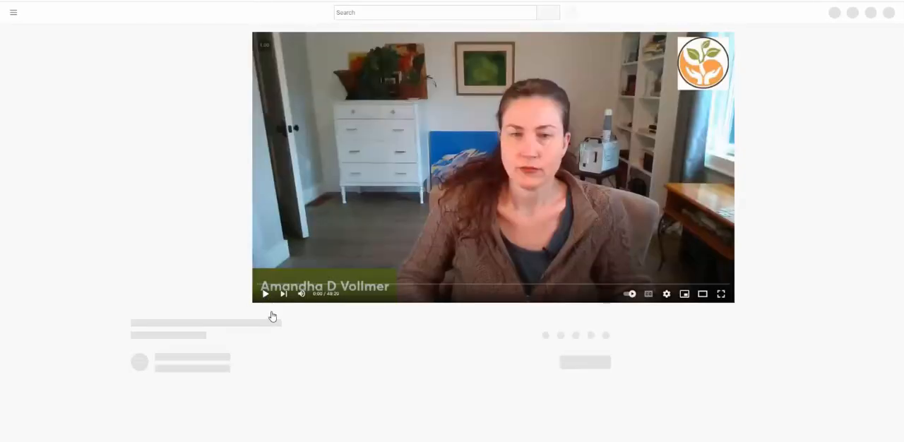
- Play the Exposing Stew Peters, Bryan Ardis Watch The Water video
left_click(266, 294)
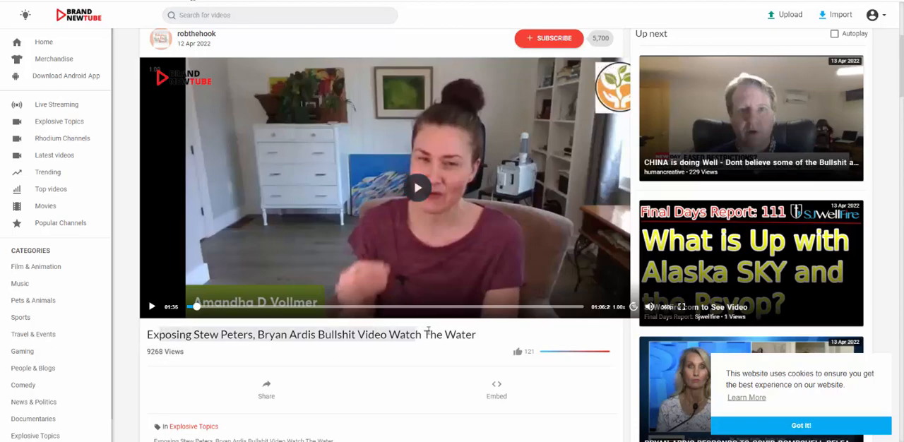
mouse_move(512, 348)
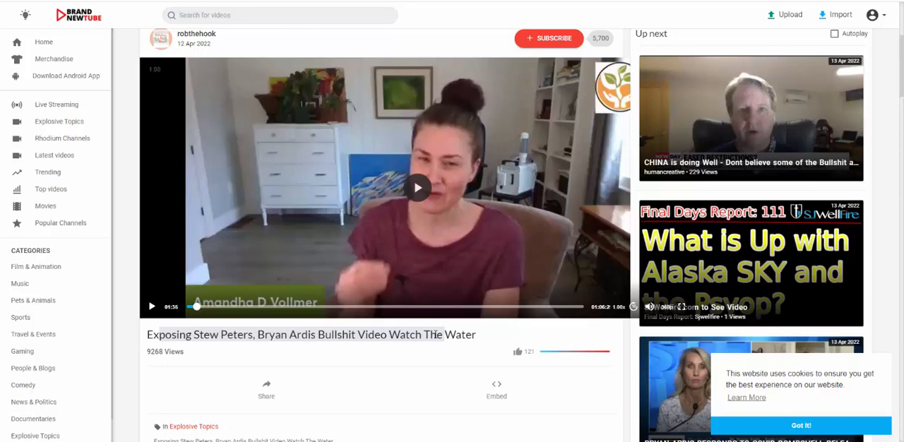
mouse_move(435, 332)
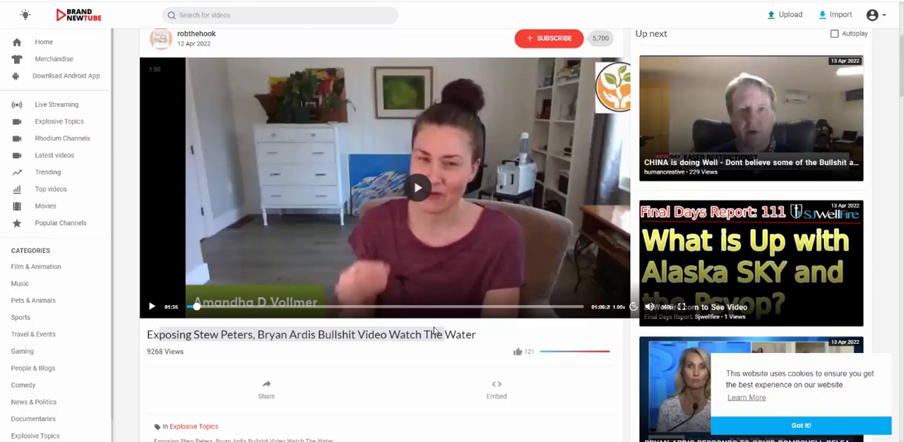
mouse_move(607, 322)
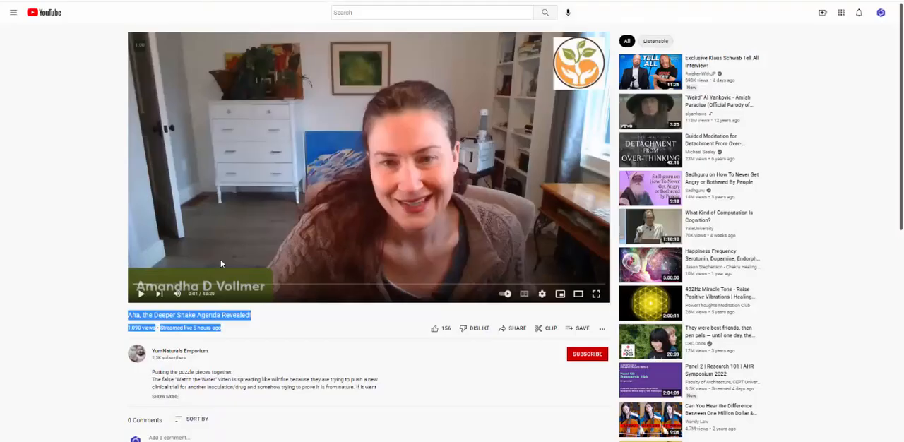
mouse_move(307, 225)
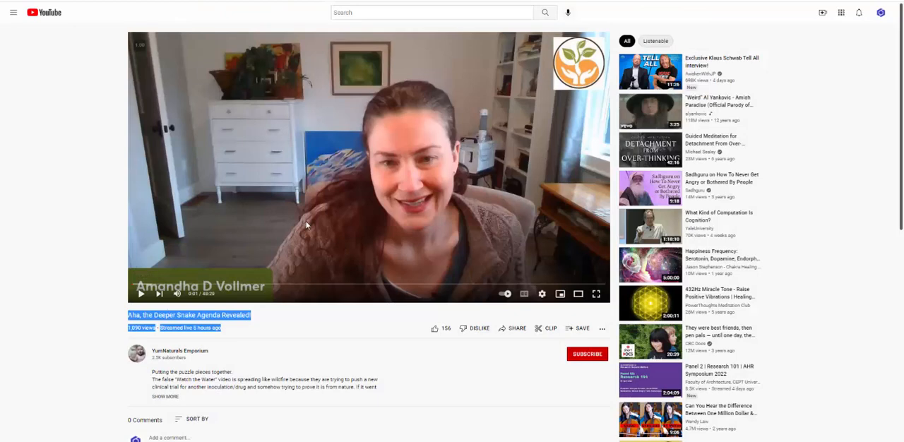
mouse_move(424, 235)
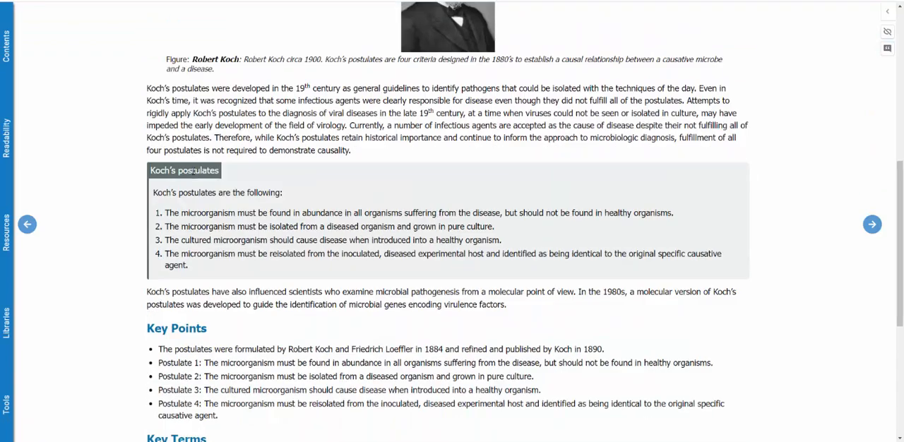
- Highlight the passage listing Koch's four postulates
left_click_drag(152, 192, 187, 264)
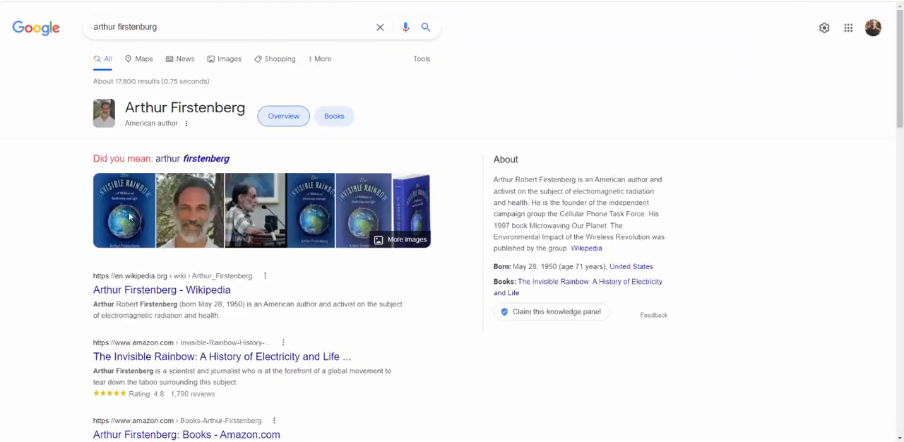
- Enlarge The Invisible Rainbow cover and search the book's flu-not-contagious claim
left_click(124, 211)
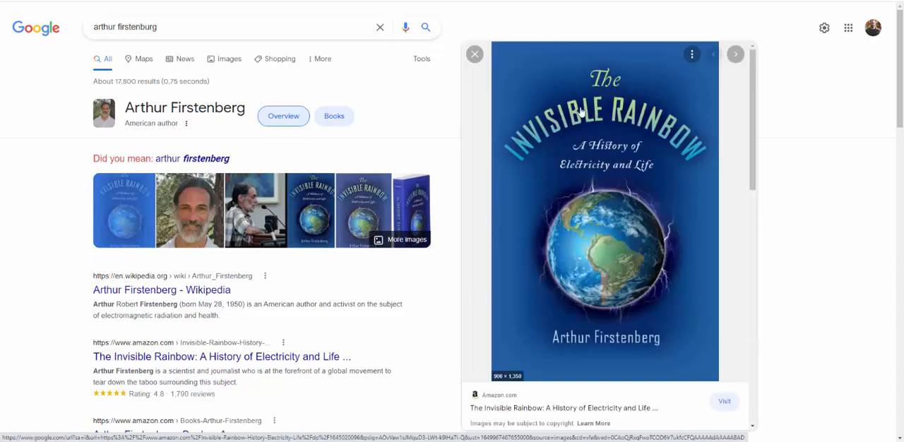
mouse_move(576, 172)
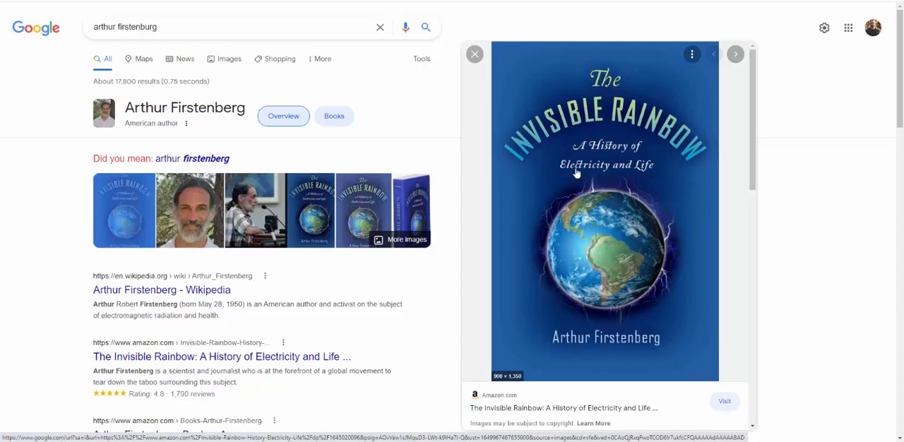
mouse_move(585, 171)
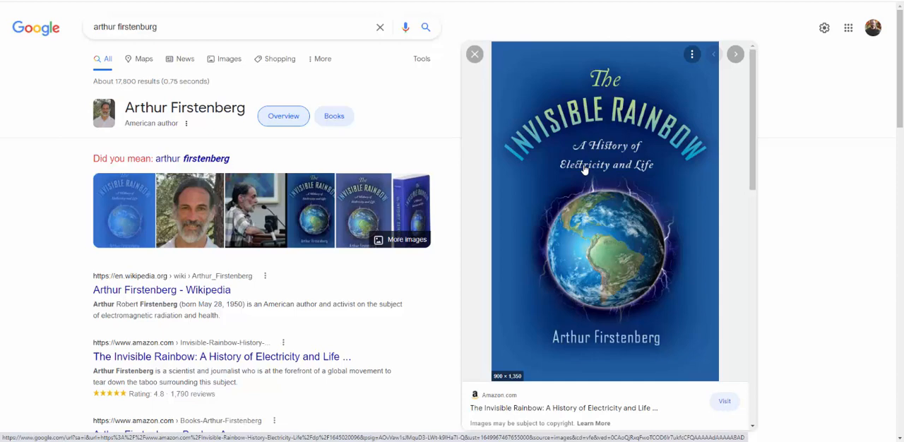
mouse_move(587, 169)
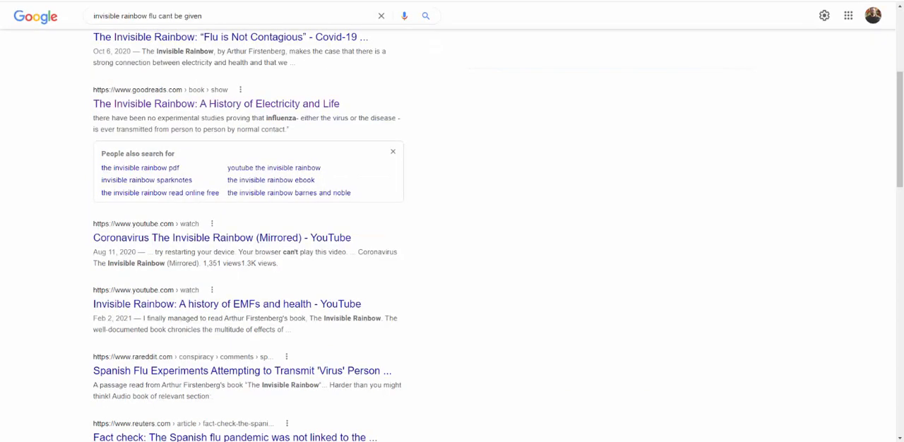
left_click_drag(94, 119, 156, 118)
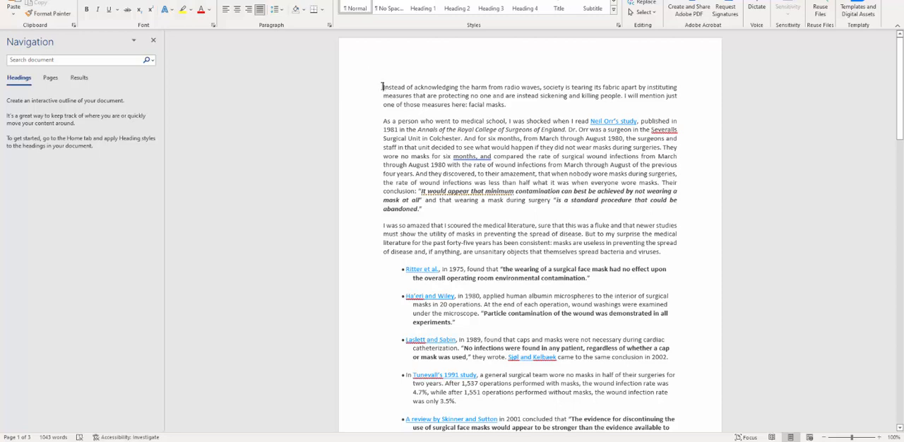
- Highlight the medical-literature findings paragraph and continue down the mask studies
left_click_drag(381, 88, 504, 105)
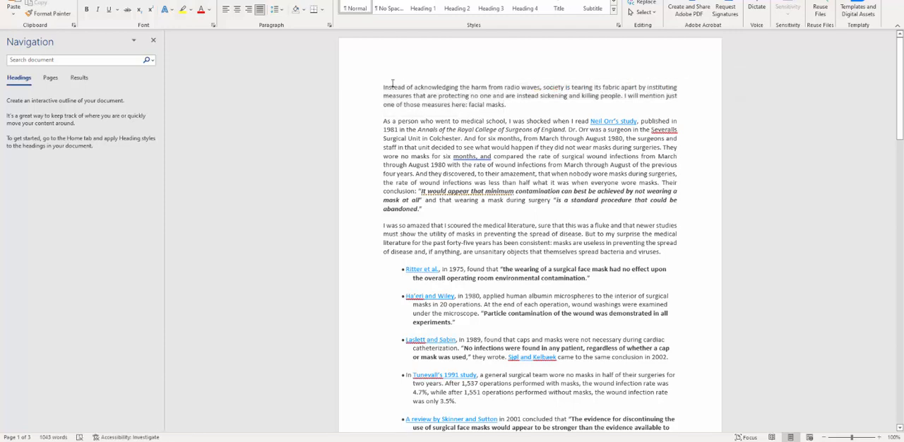
scroll("down", 3)
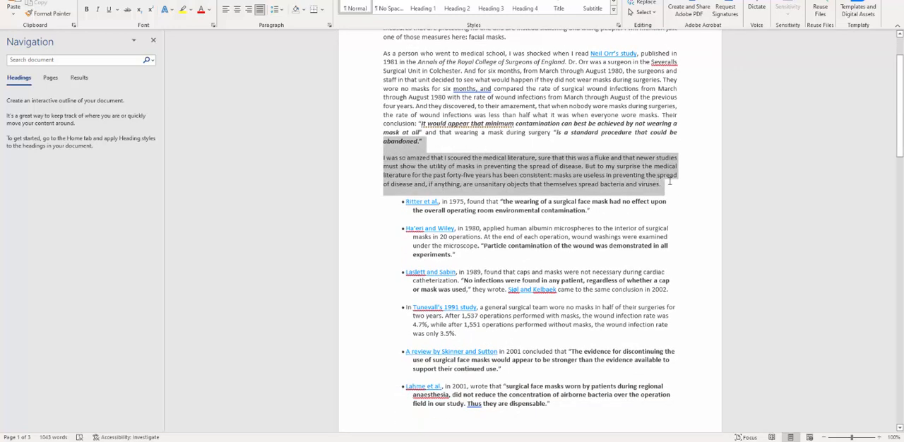
scroll("down", 3)
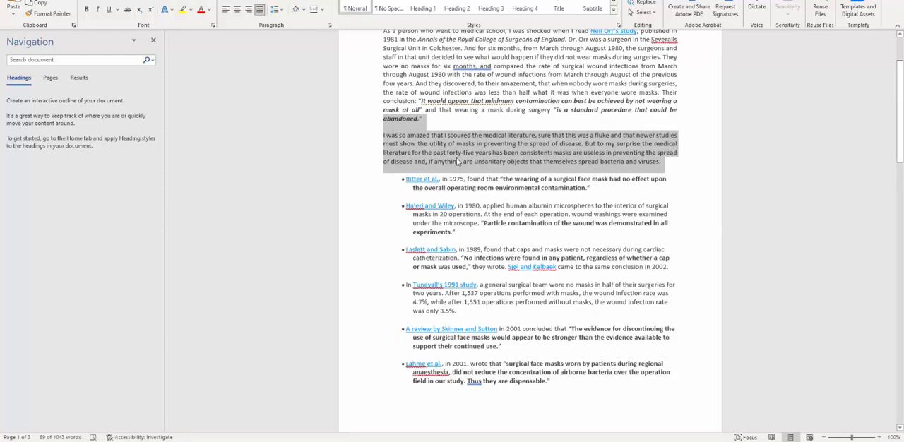
scroll("down", 3)
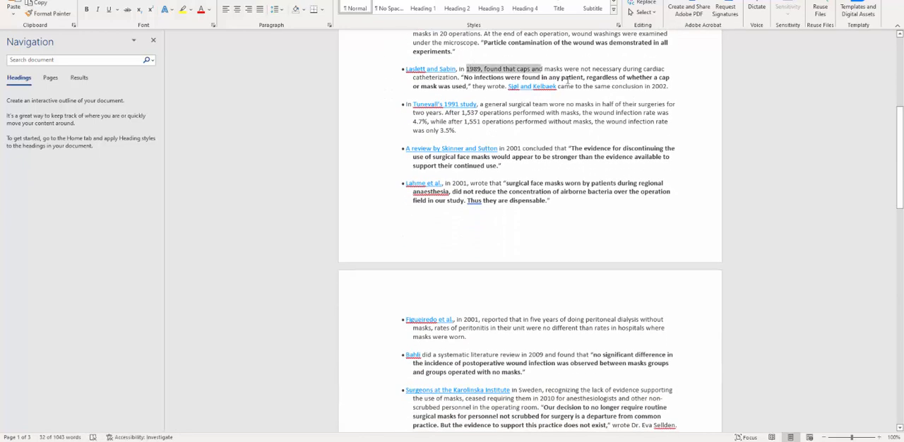
- Highlight the 2001 and 2009 study summaries and read to Firstenberg's closing signature
left_click_drag(467, 68, 550, 205)
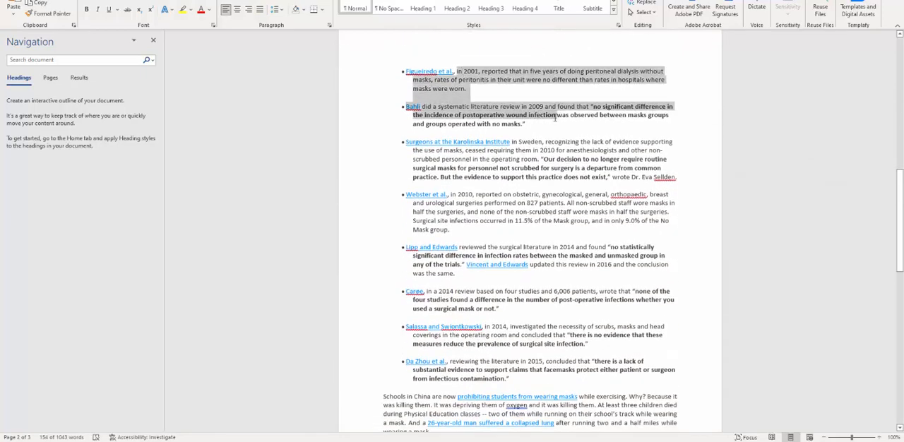
scroll("down", 3)
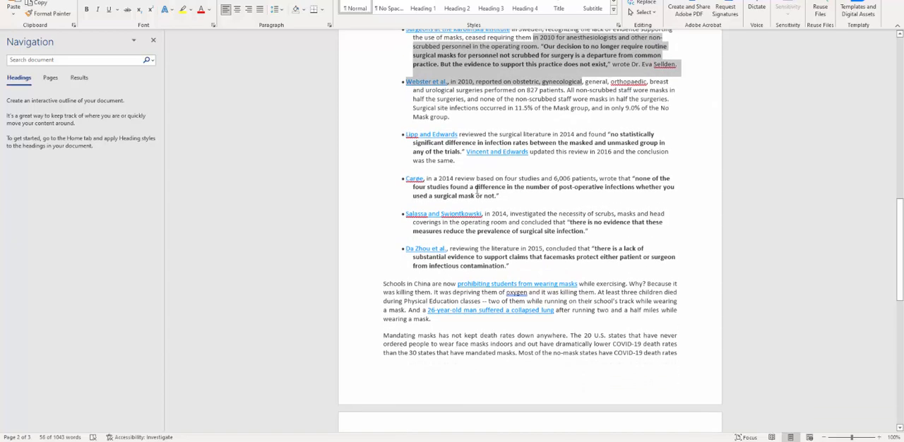
scroll("down", 3)
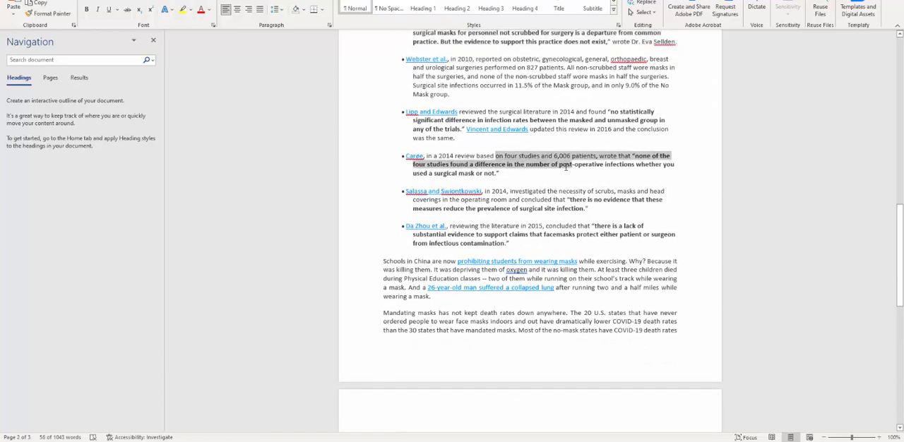
scroll("down", 3)
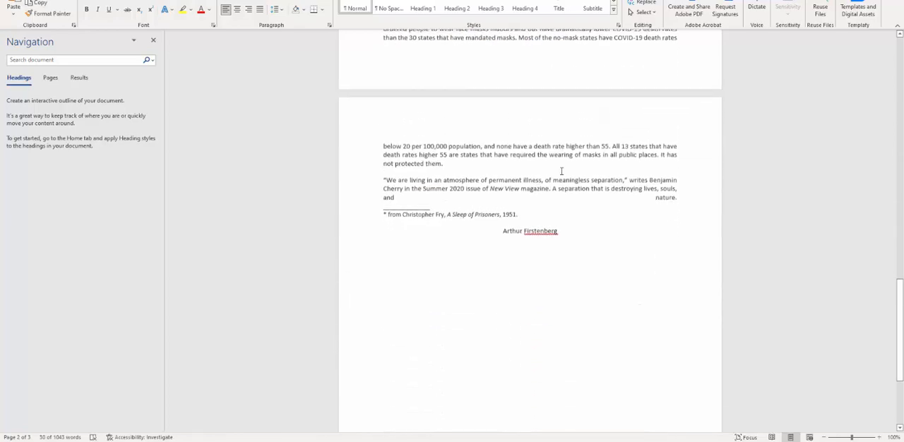